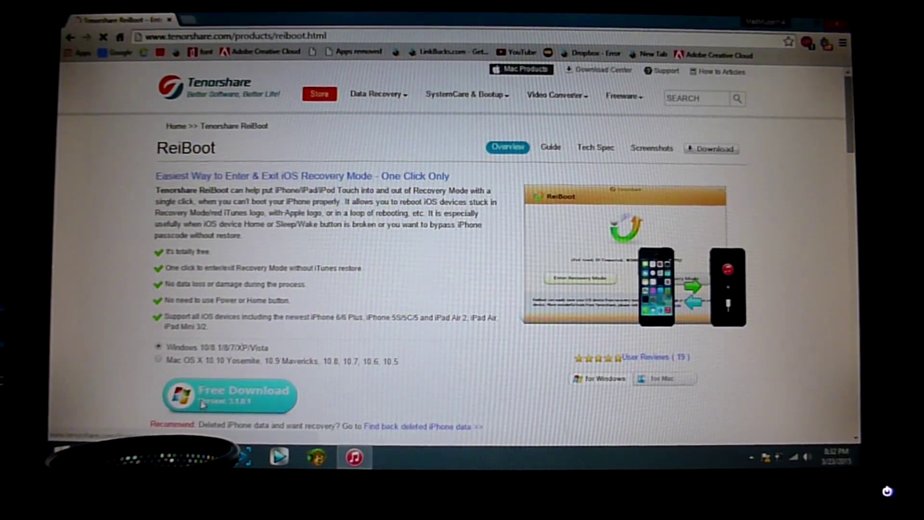
Step: Start the Windows ReiBoot download from the product page's Free Download button
click(230, 396)
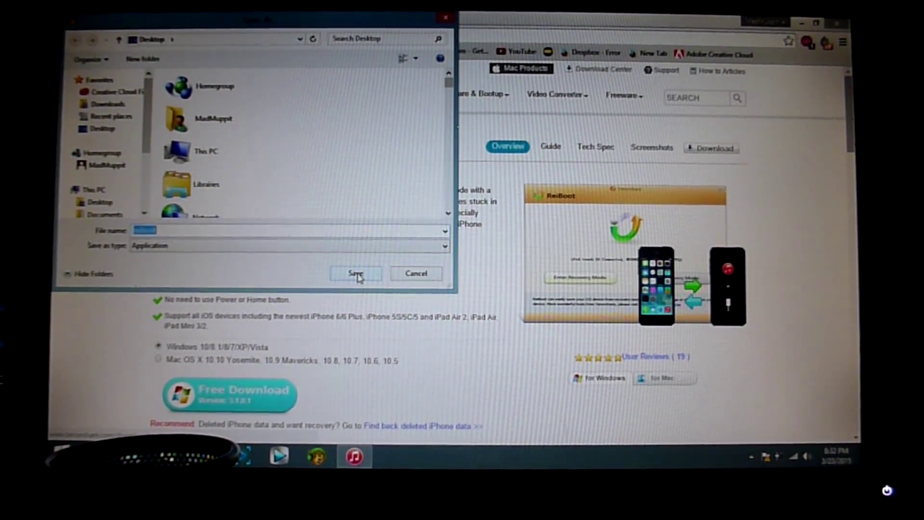
Step: Save the ReiBoot installer to the computer from the Save As dialog
click(356, 274)
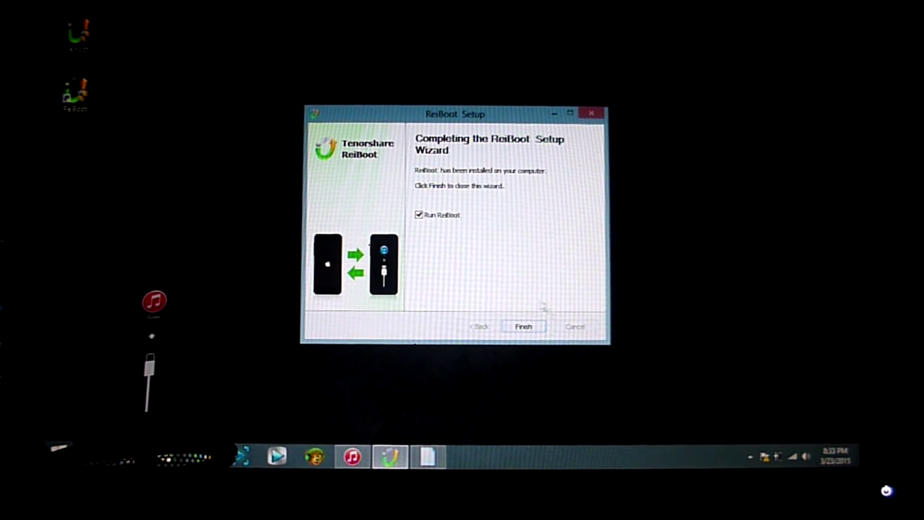
Step: Finish setup to launch ReiBoot, minimize Chrome, and choose Exit Recovery Mode
click(523, 327)
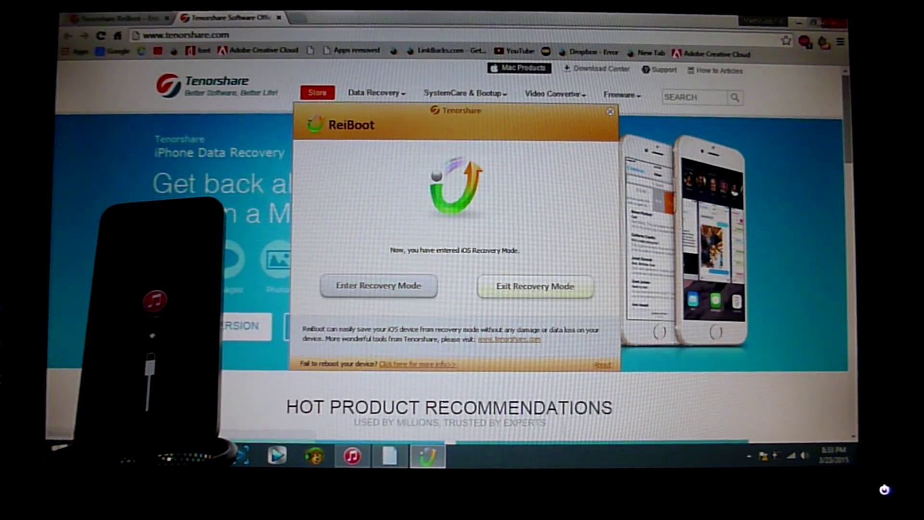
click(610, 112)
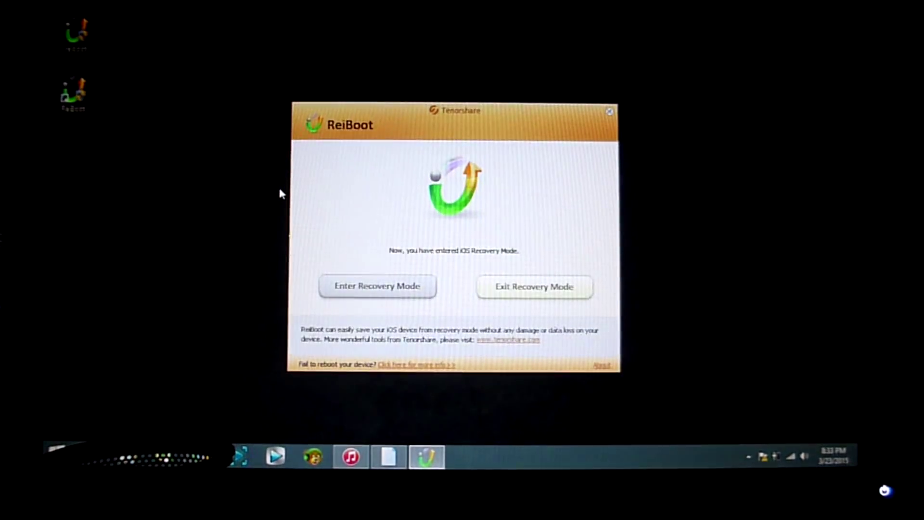
click(534, 286)
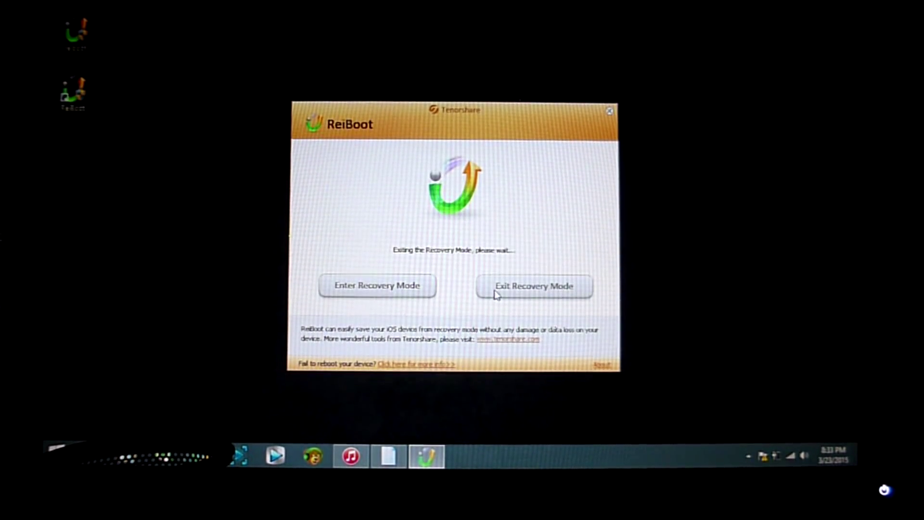